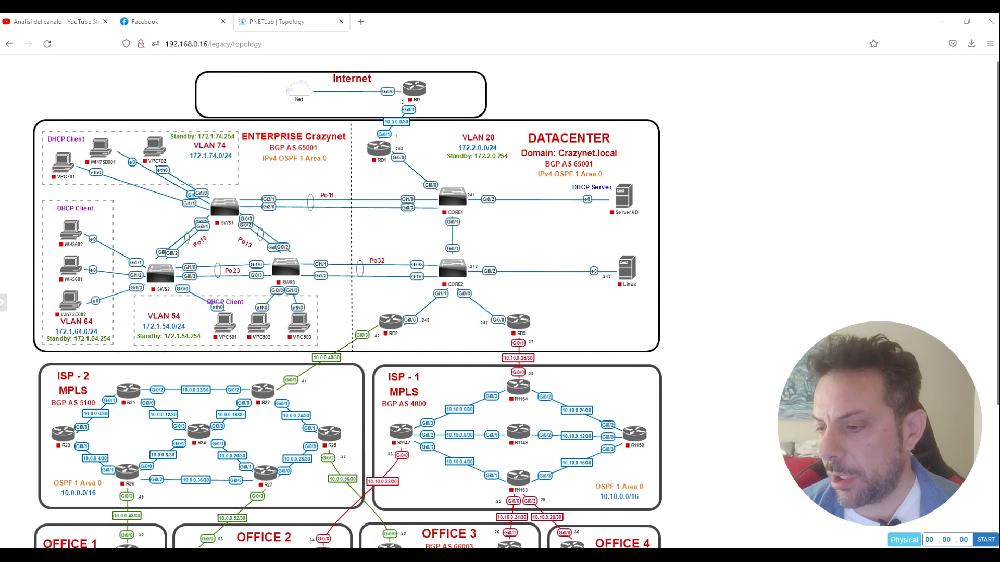
mouse_move(725, 514)
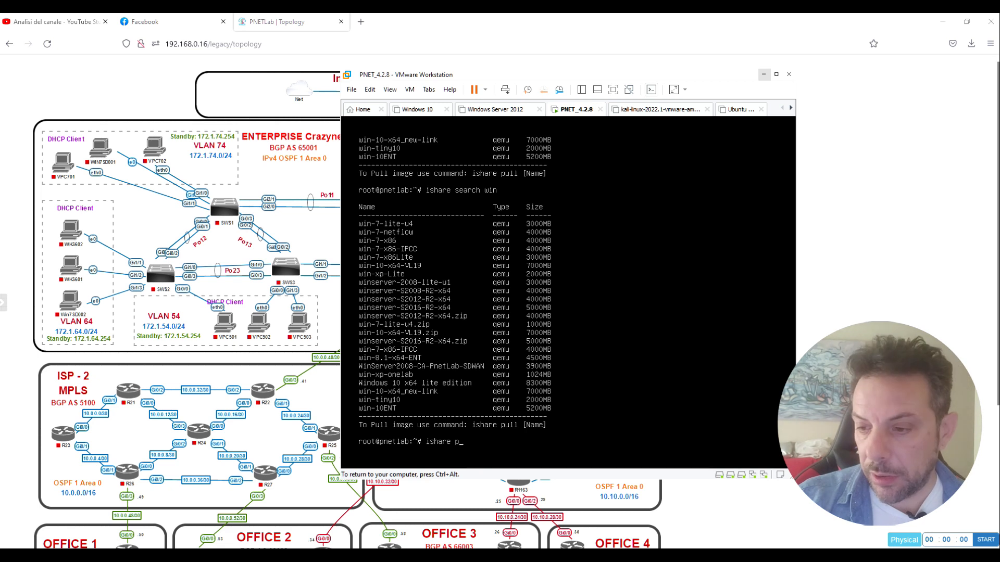
Run 'ishare pull win-7-lite-u4' in the PNETLab console and abort it with Ctrl+C at the overwrite prompt.
type("ull")
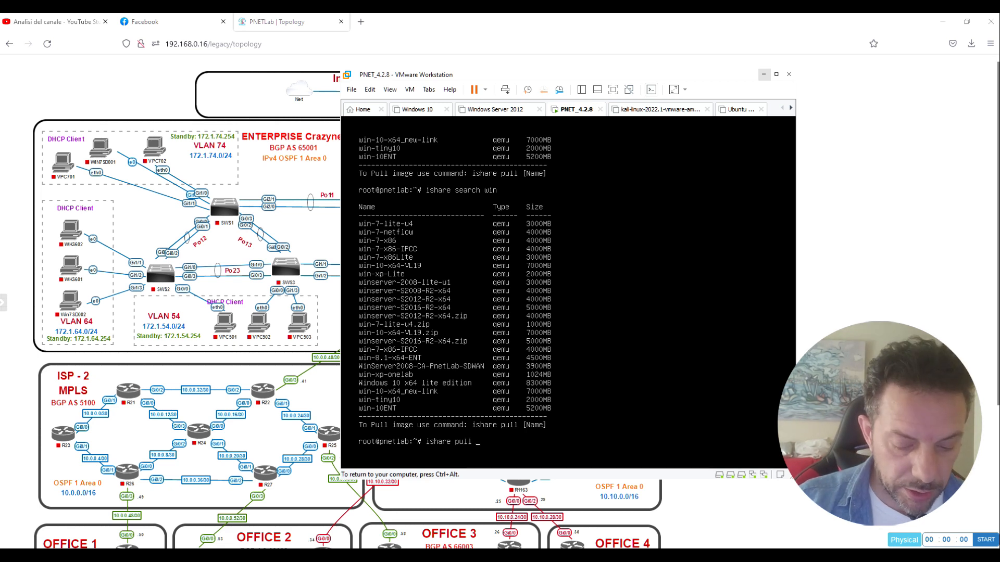
type("win-7-lite-u4")
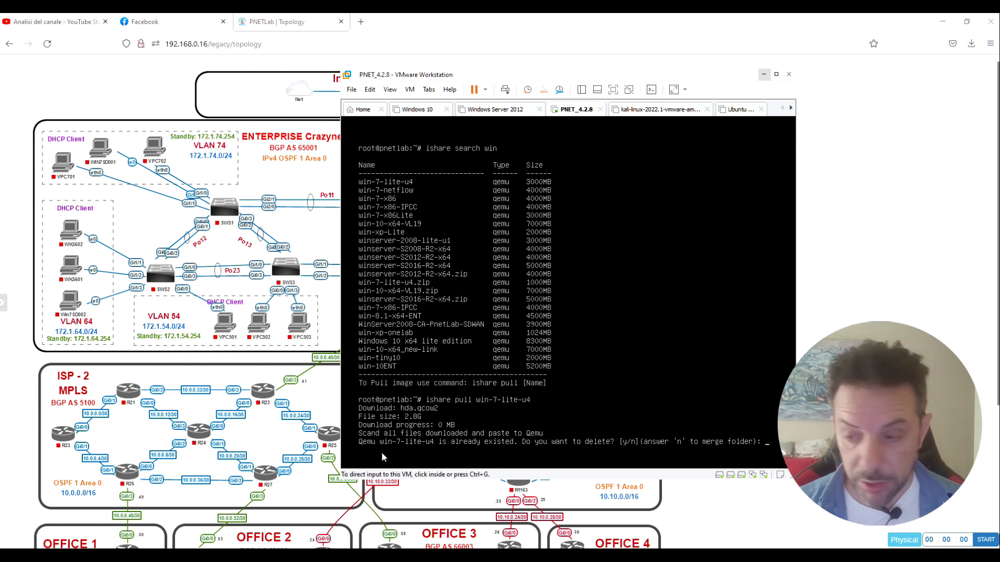
key("ctrl+c")
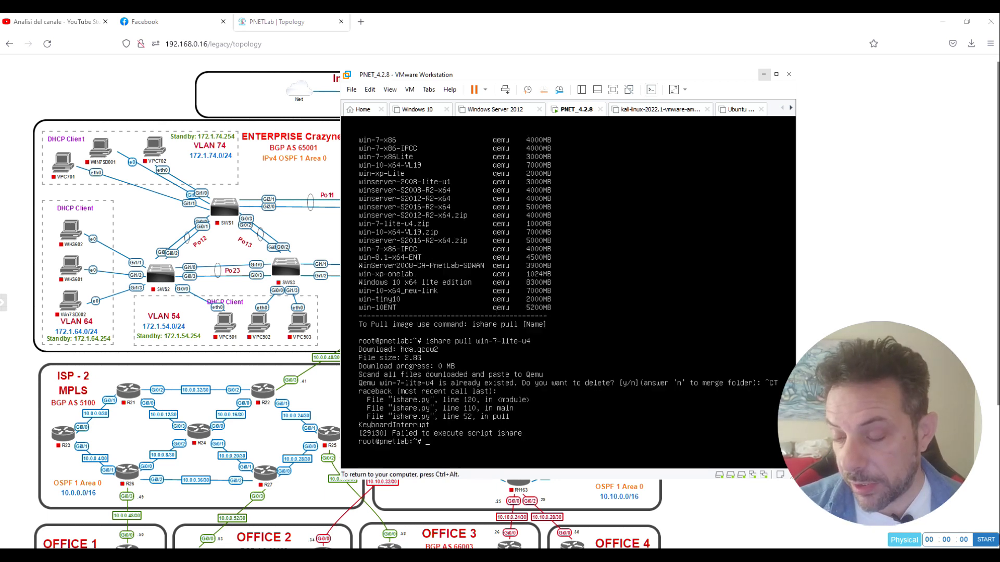
type("ishare pull win-7-lite-u4")
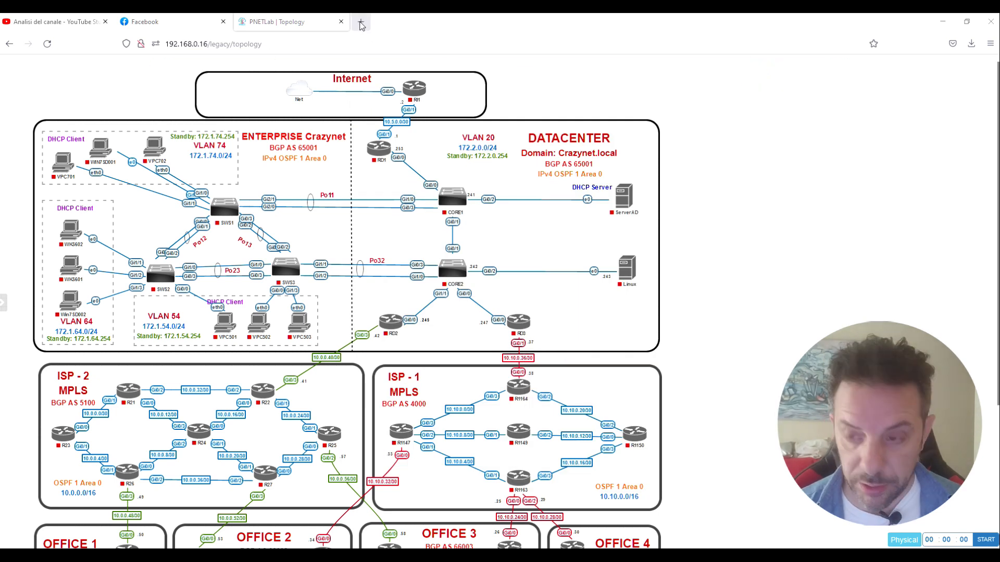
Open unetlab.cloud in a new tab and glance at the Cisco IOS Updated folder.
left_click(360, 21)
type("https://unetlab.cloud/0:/")
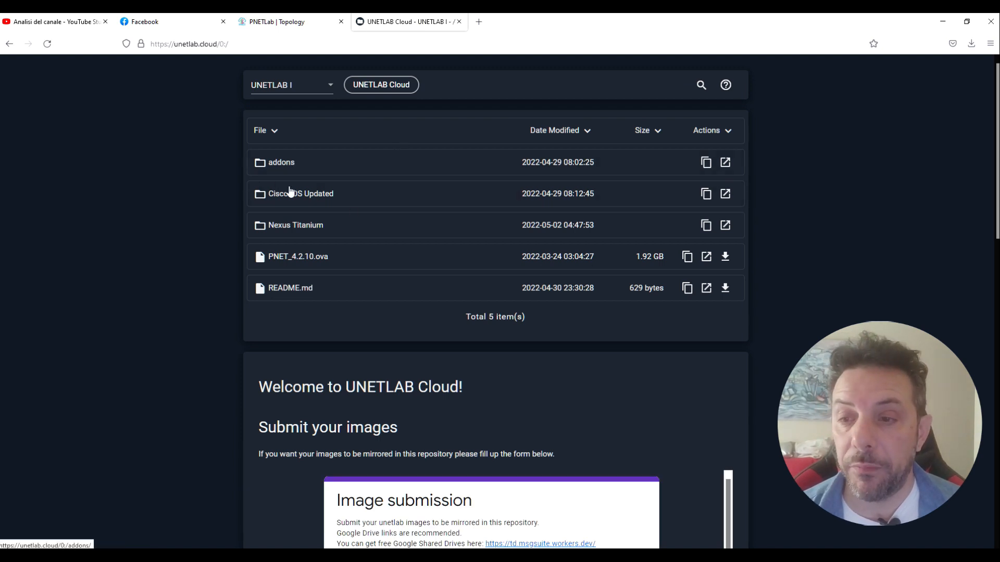
mouse_move(297, 203)
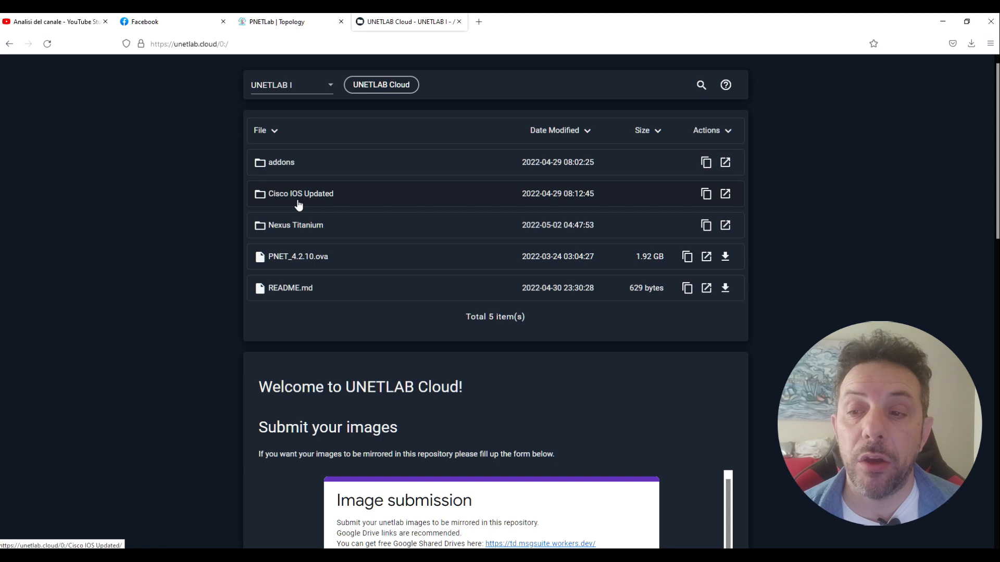
mouse_move(317, 225)
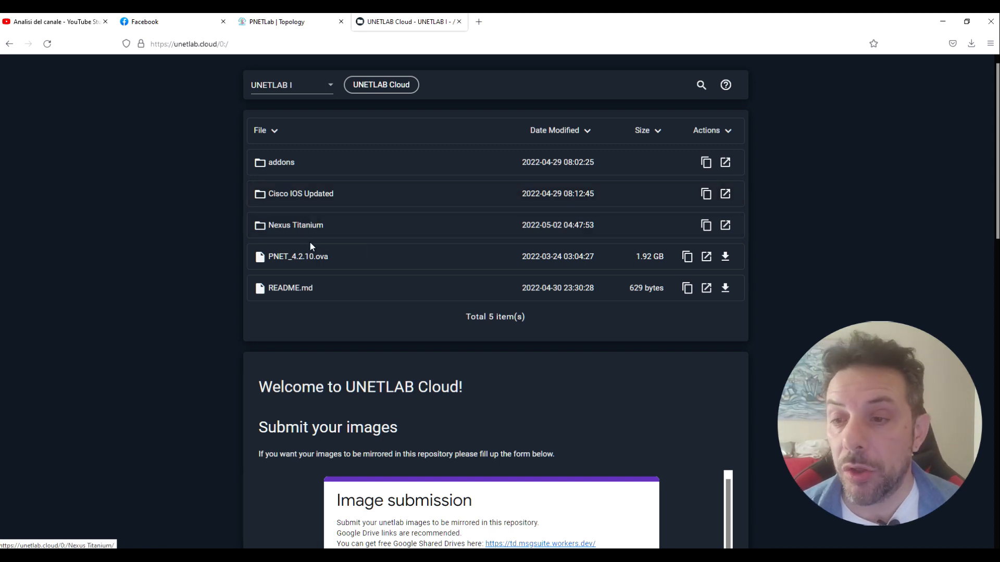
left_click(300, 193)
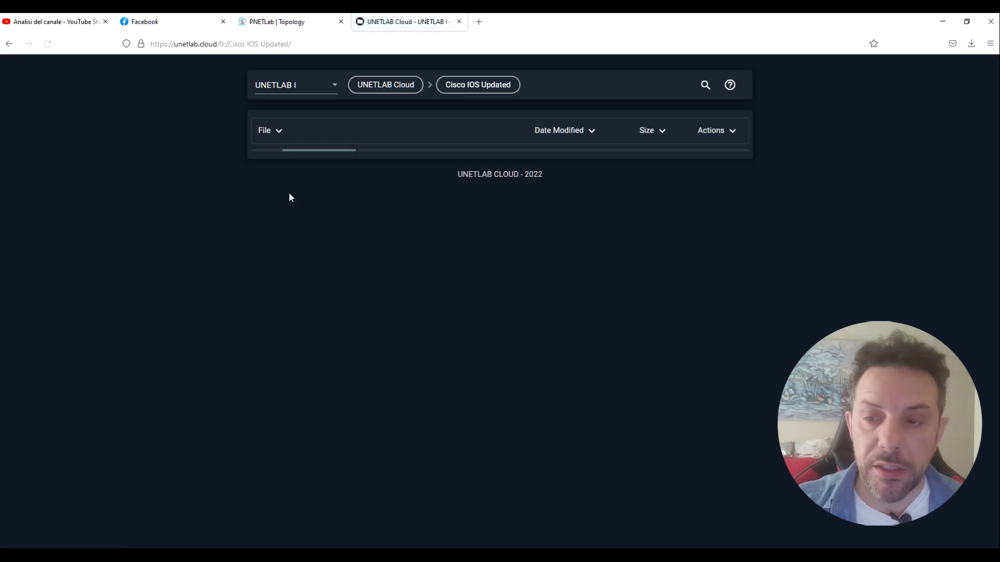
left_click(47, 44)
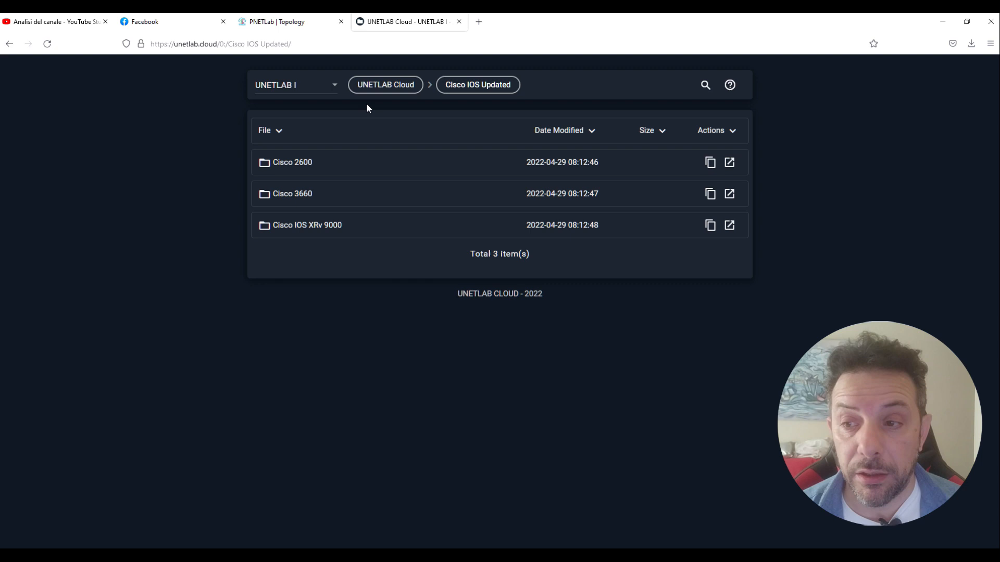
left_click(386, 84)
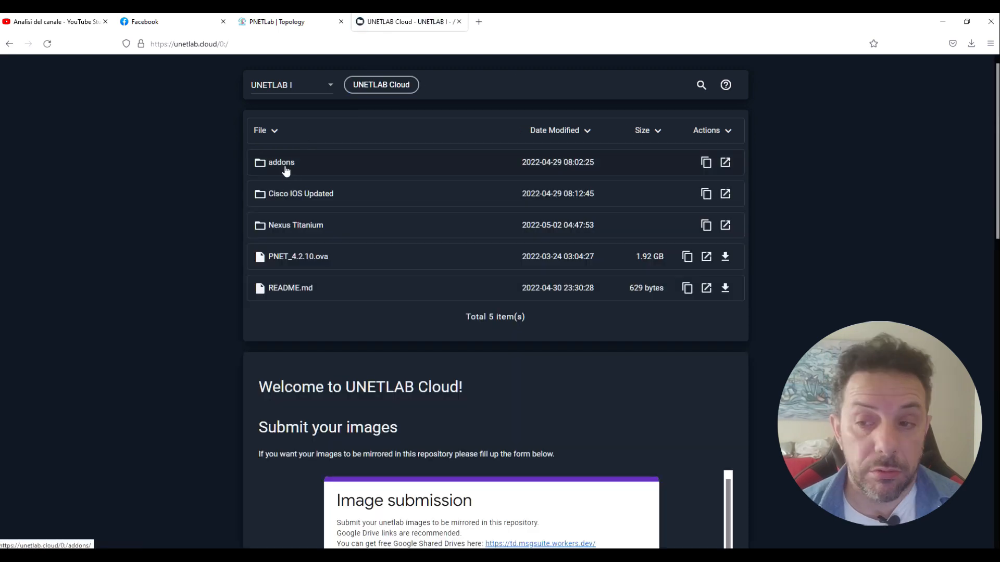
Look through the addons folder, then return to Cisco IOS Updated to reach the Cisco 3660 images.
left_click(282, 162)
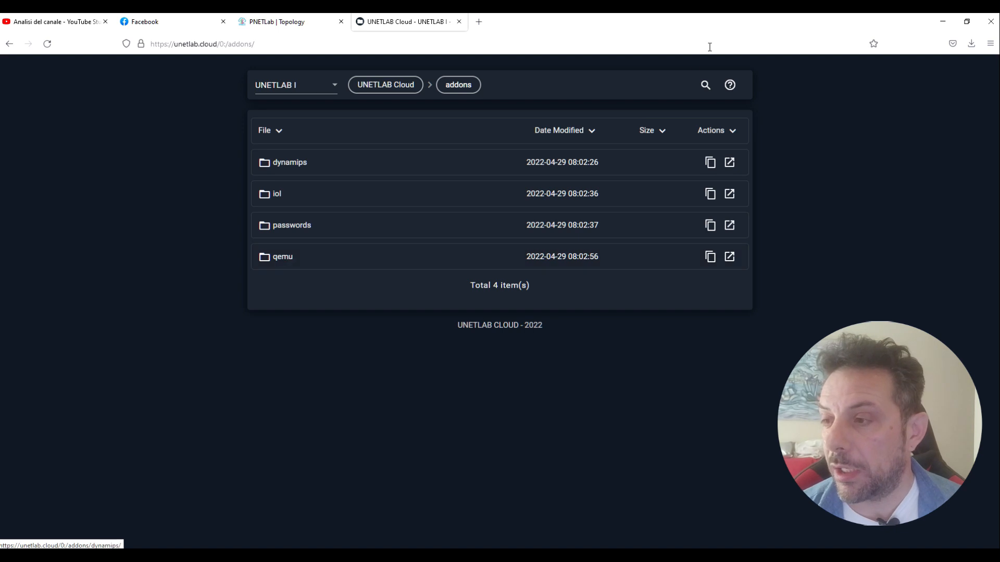
left_click(706, 85)
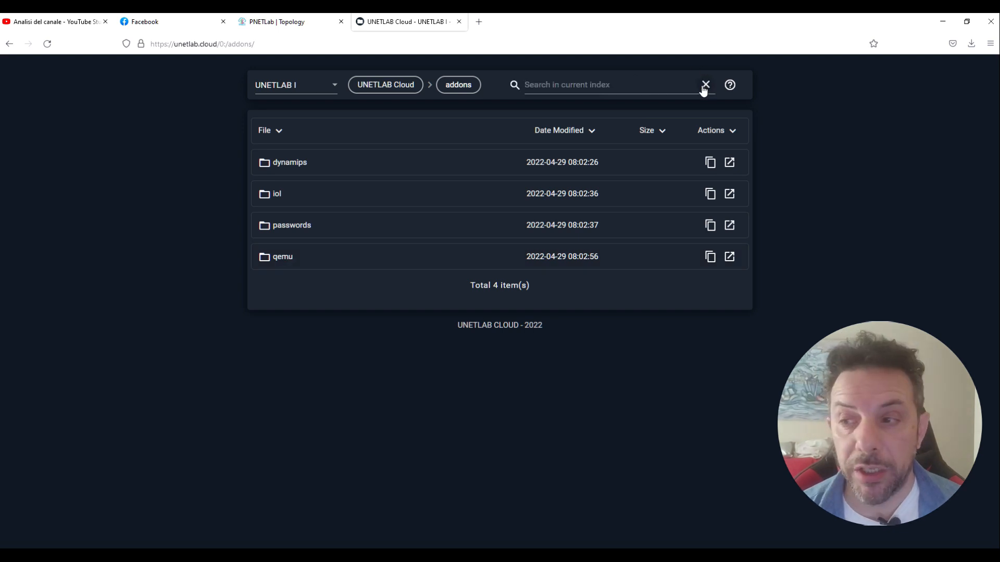
left_click(574, 84)
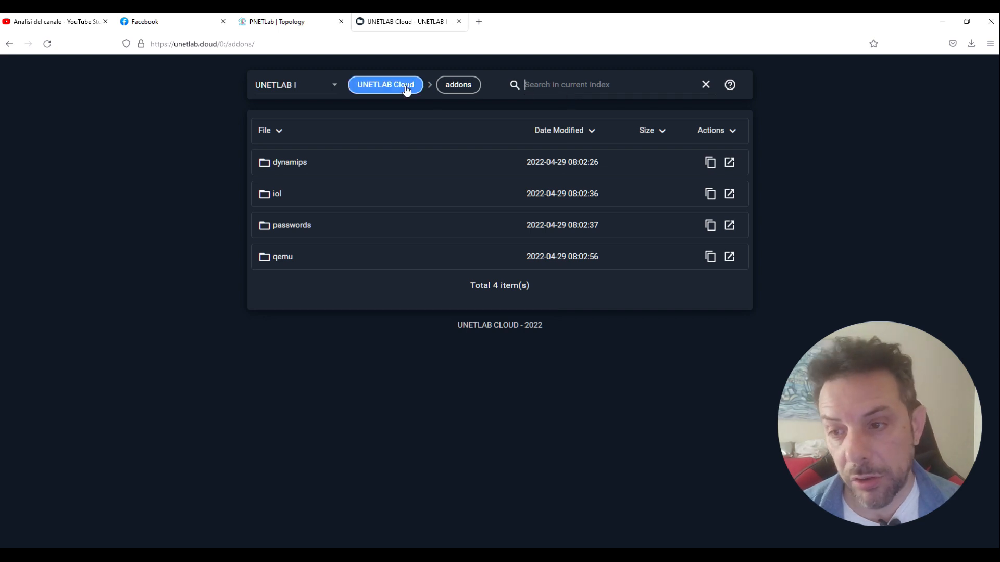
left_click(386, 84)
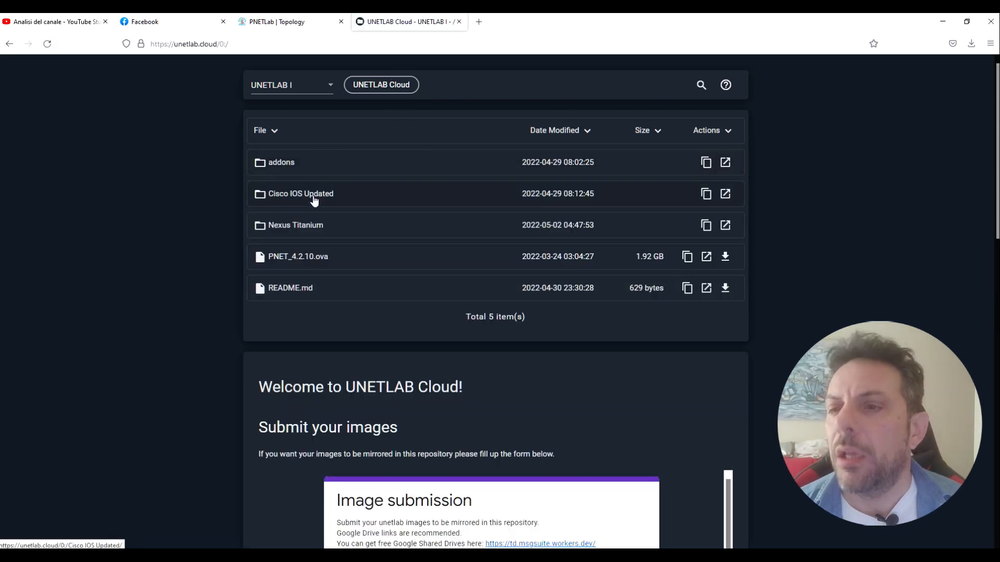
left_click(300, 193)
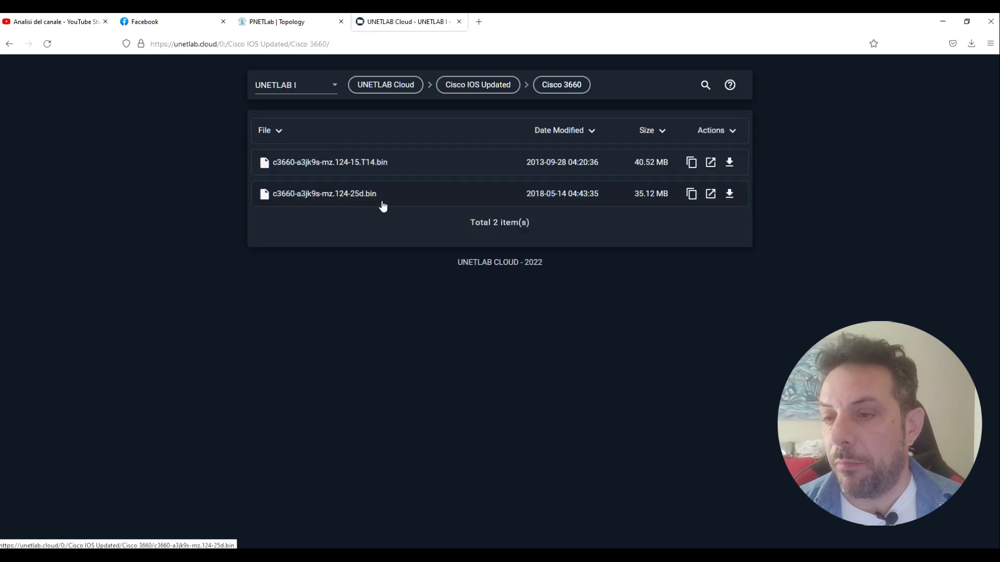
mouse_move(719, 200)
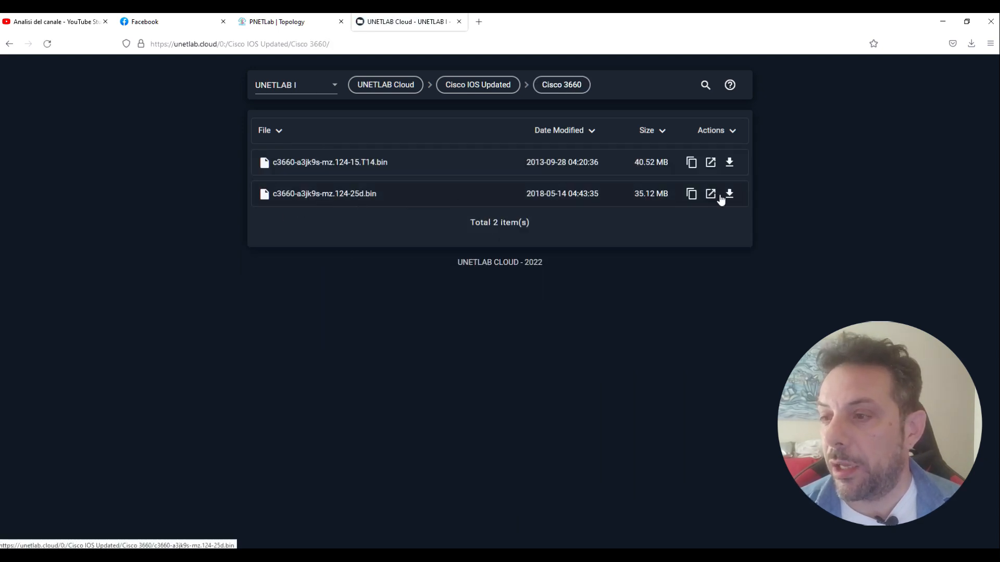
Start downloading the c3660-a3jk9s-mz.124-25d.bin image from the Cisco 3660 folder.
left_click(729, 193)
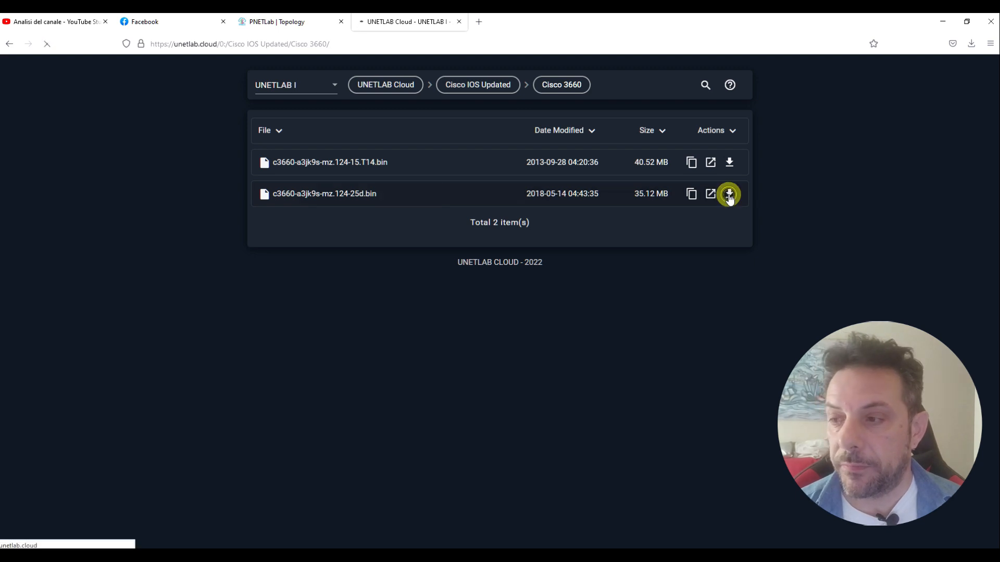
left_click(729, 194)
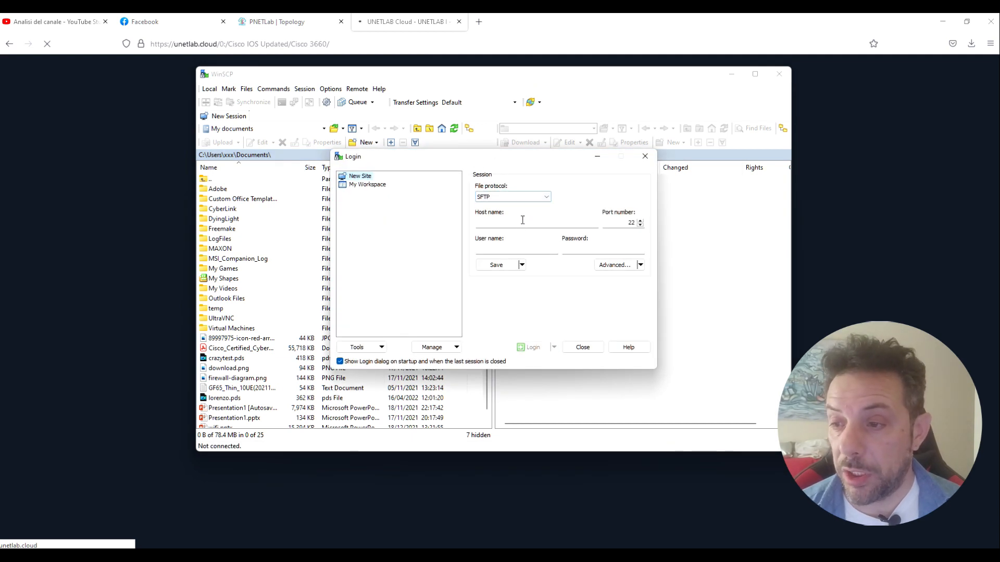
Log in over SFTP to 192.168.0.16 as root, accepting the unknown host key.
left_click(535, 222)
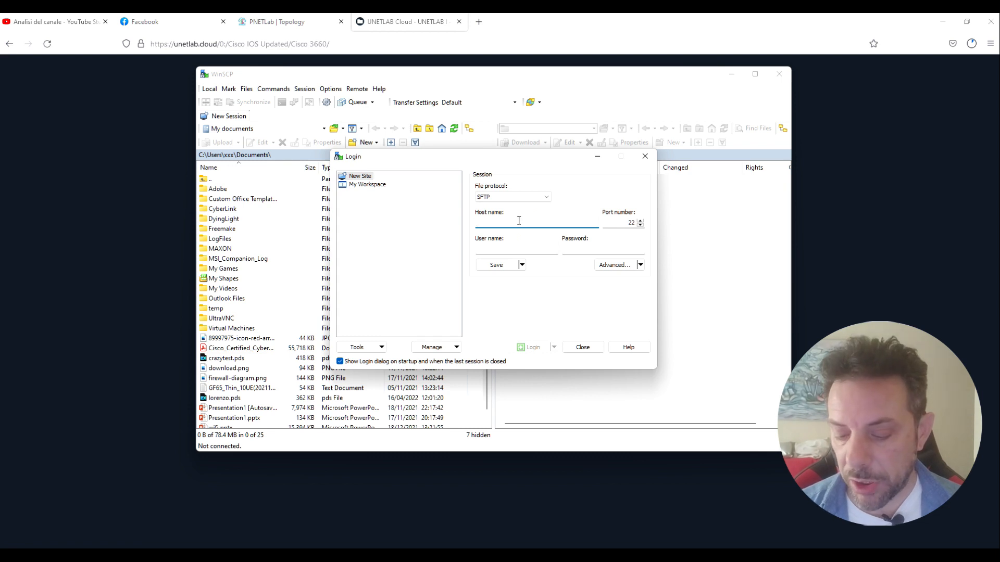
type("192.168.0.16")
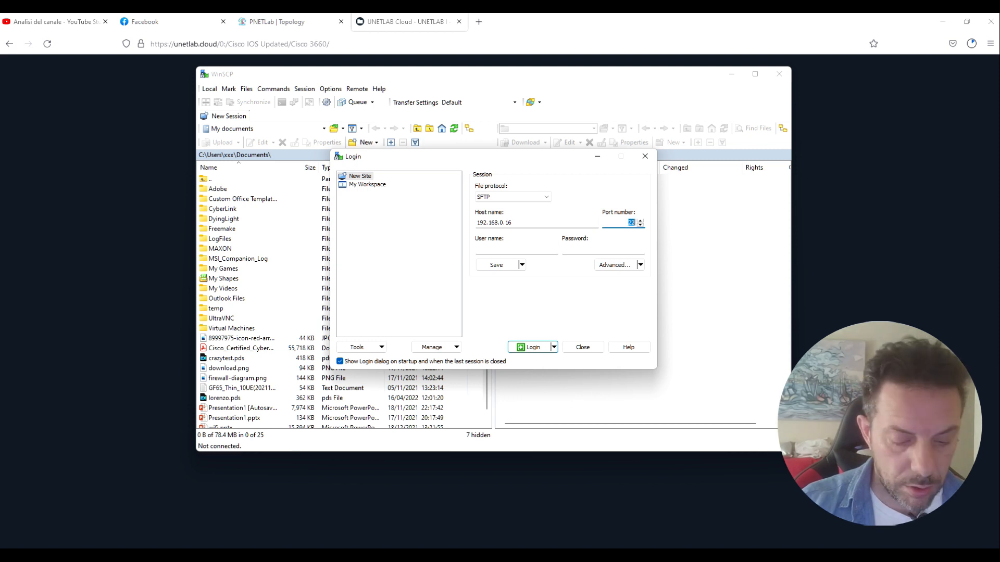
type("root")
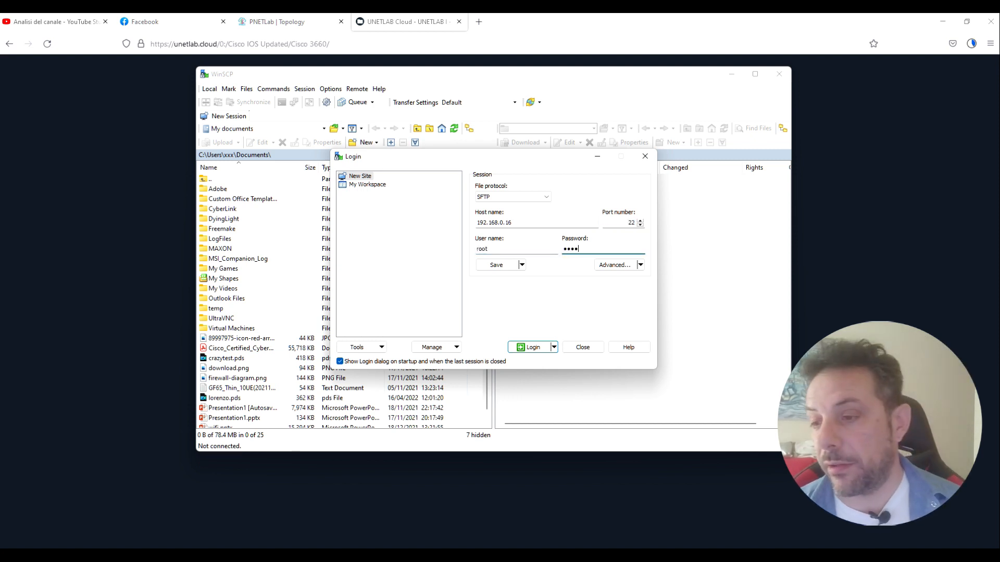
left_click(533, 347)
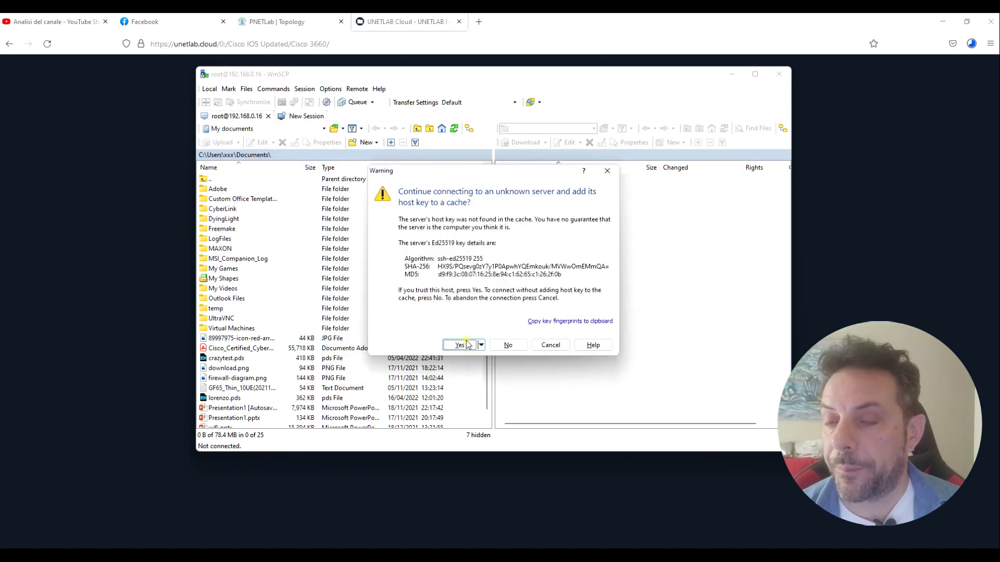
left_click(458, 344)
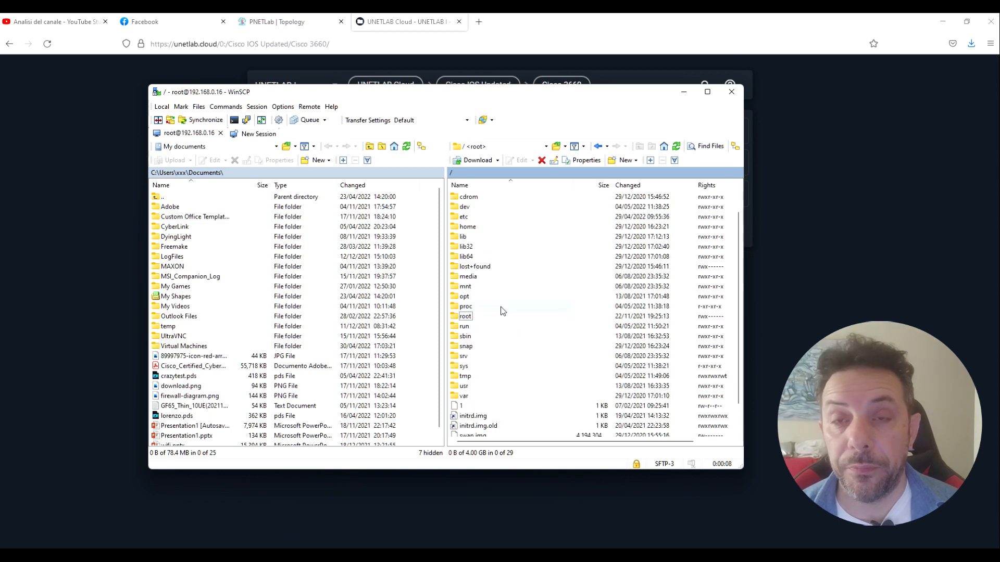
left_click(465, 295)
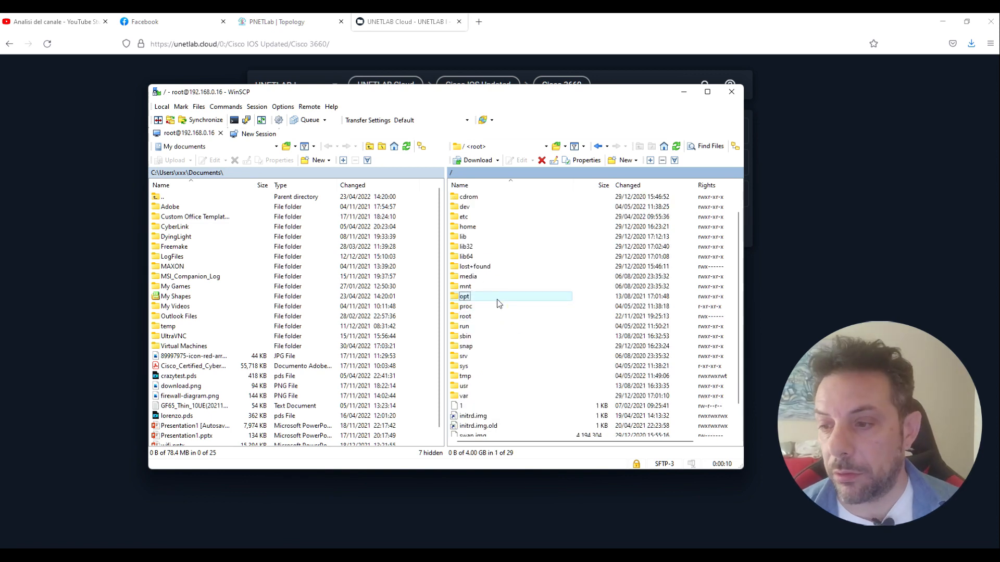
Navigate the remote pane to /opt/unetlab/addons/dynamips.
double_click(465, 296)
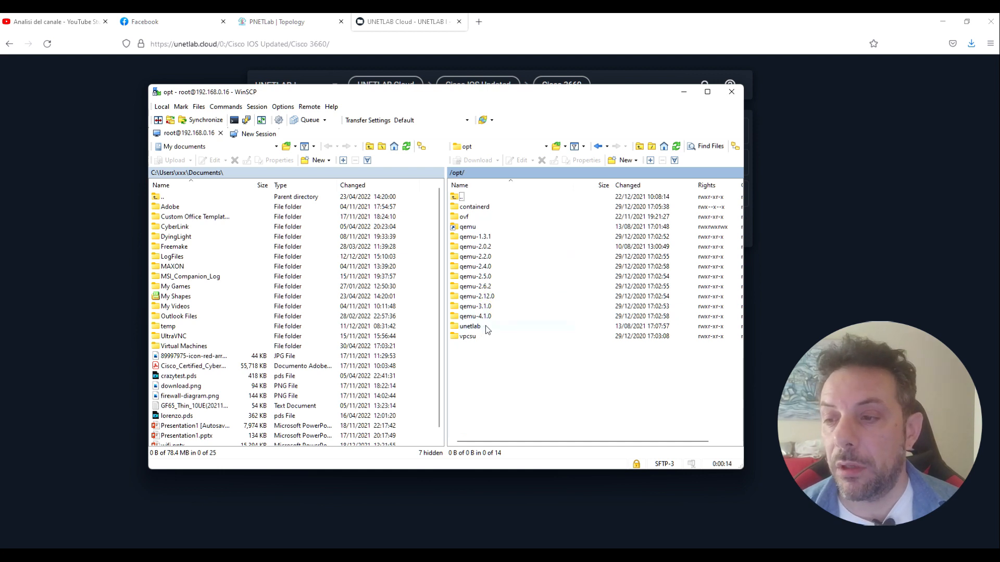
double_click(470, 326)
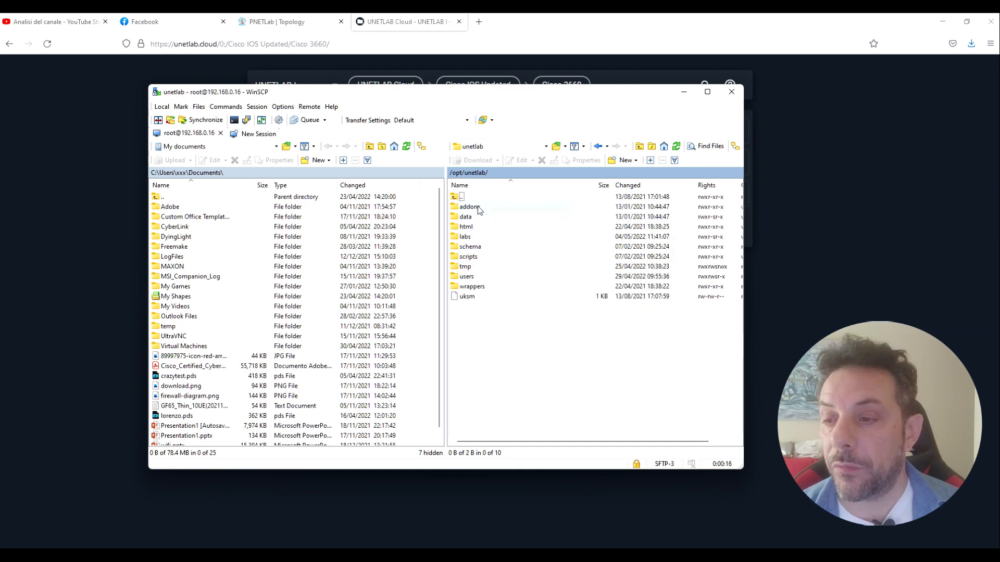
mouse_move(494, 239)
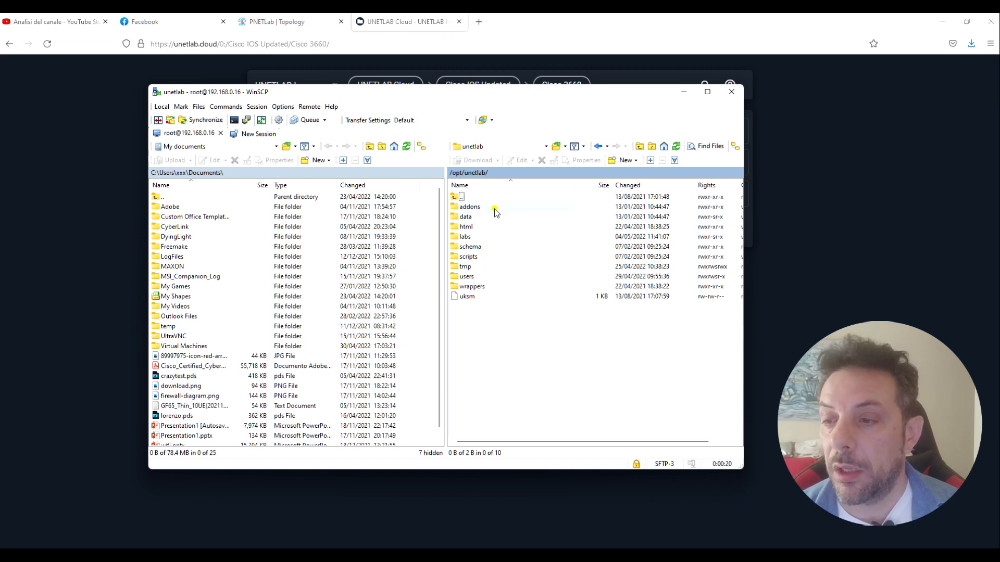
double_click(470, 206)
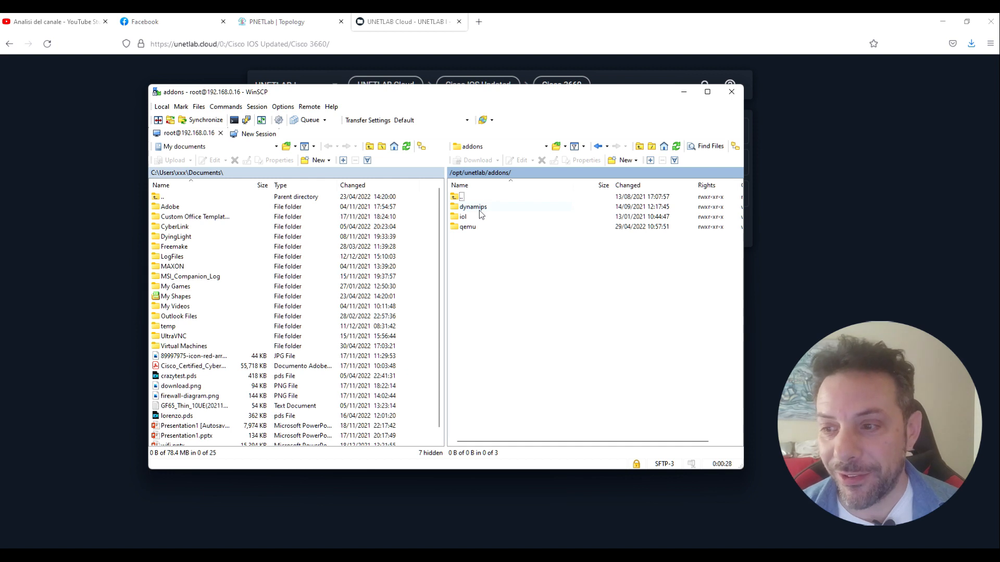
double_click(472, 207)
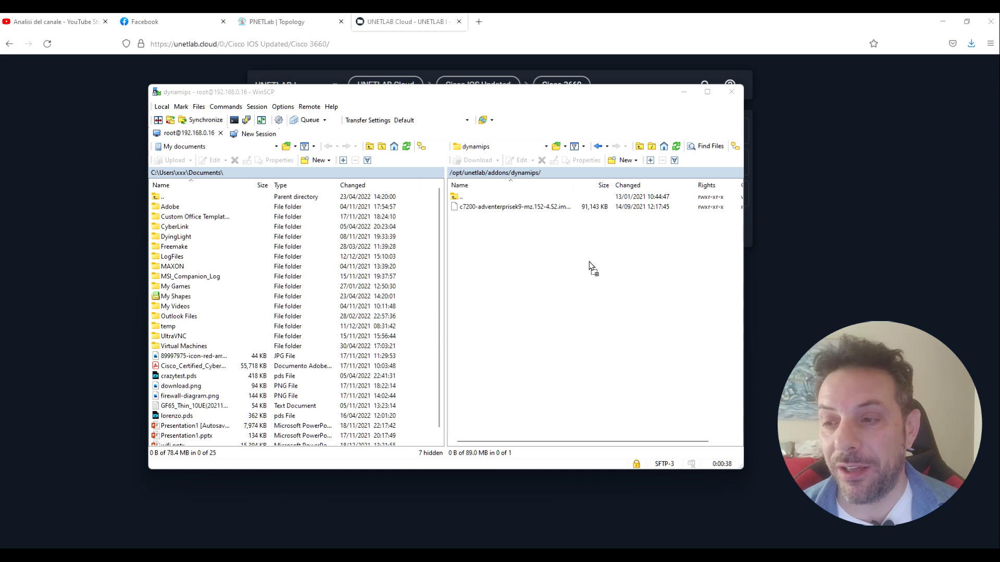
mouse_move(535, 266)
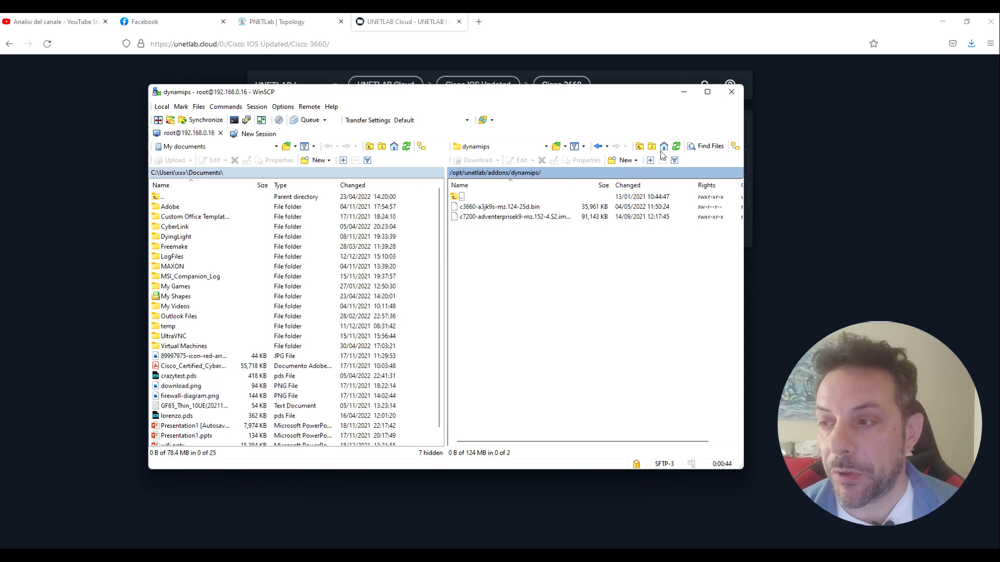
With the c3660 image uploaded to dynamips, start closing the WinSCP session.
left_click(731, 92)
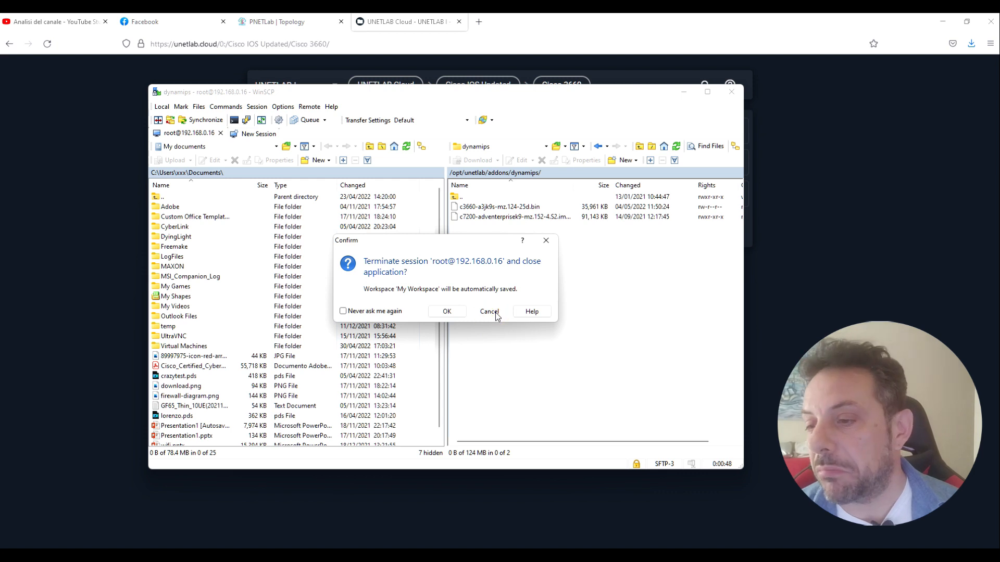
Confirm ending the WinSCP session and bring the PNETLab VM console back up.
left_click(447, 311)
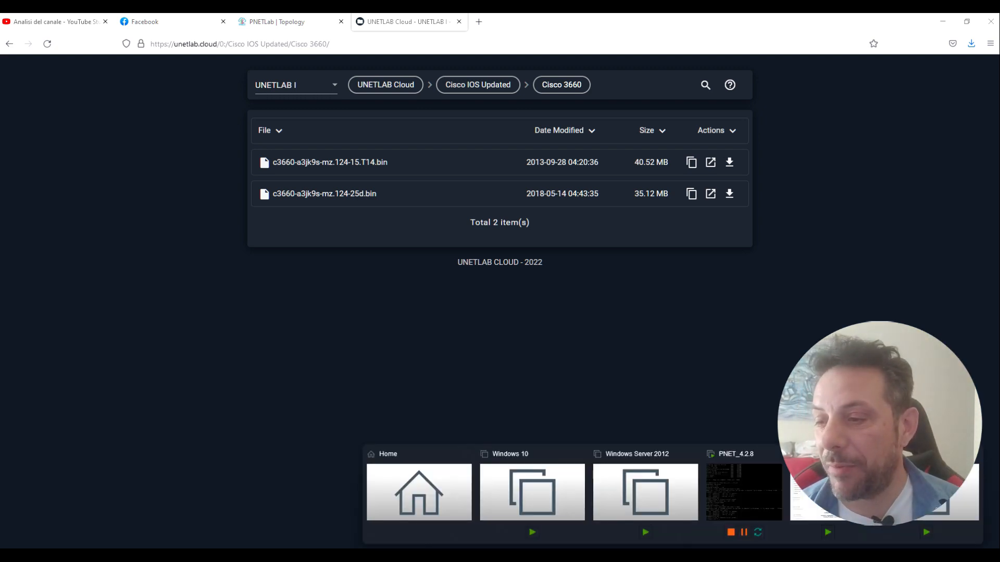
left_click(742, 491)
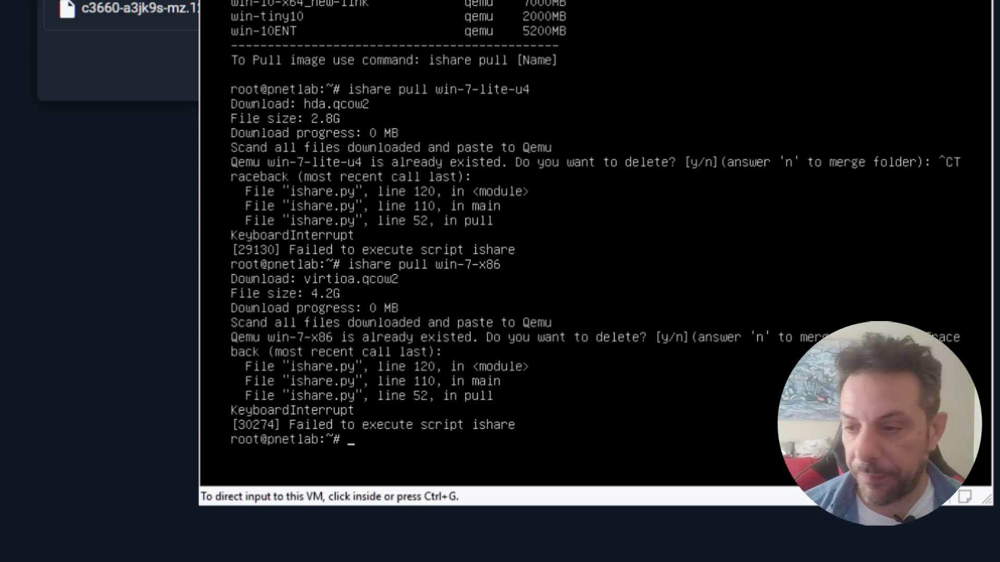
Run /opt/unetlab/wrappers/unl_wrapper -a fixpermissions in the PNETLab server console.
left_click(447, 255)
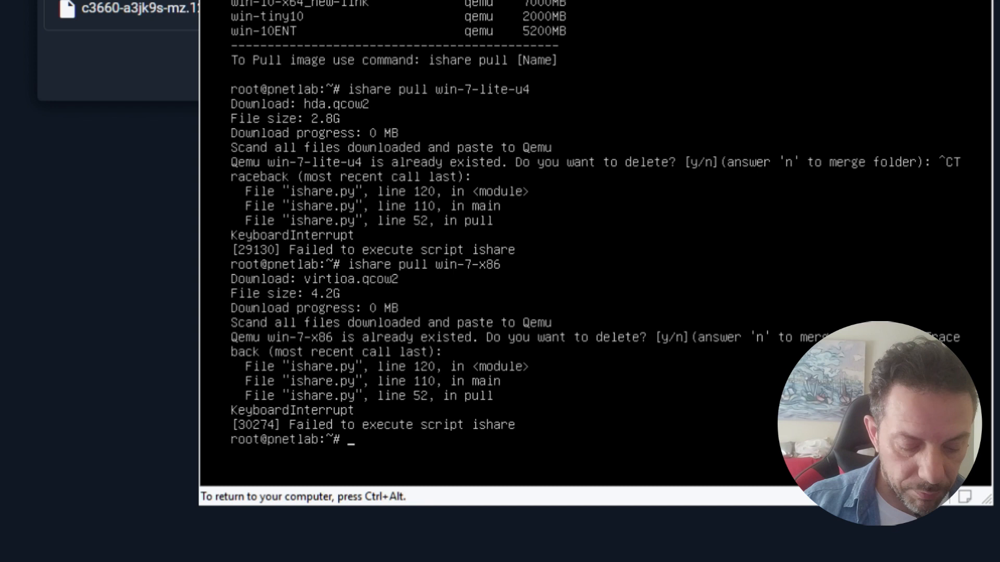
type("/op")
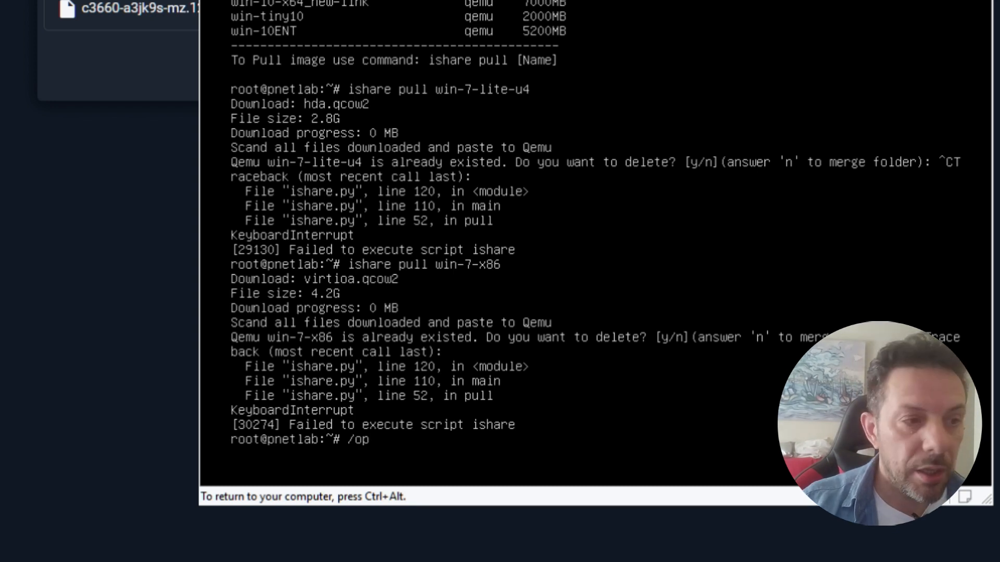
type("t/")
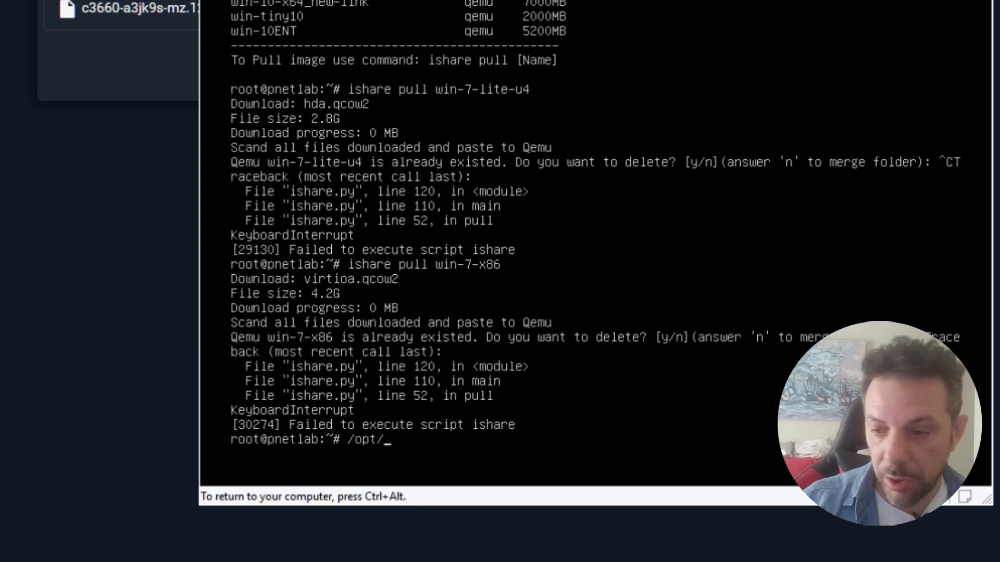
type("unetlab/")
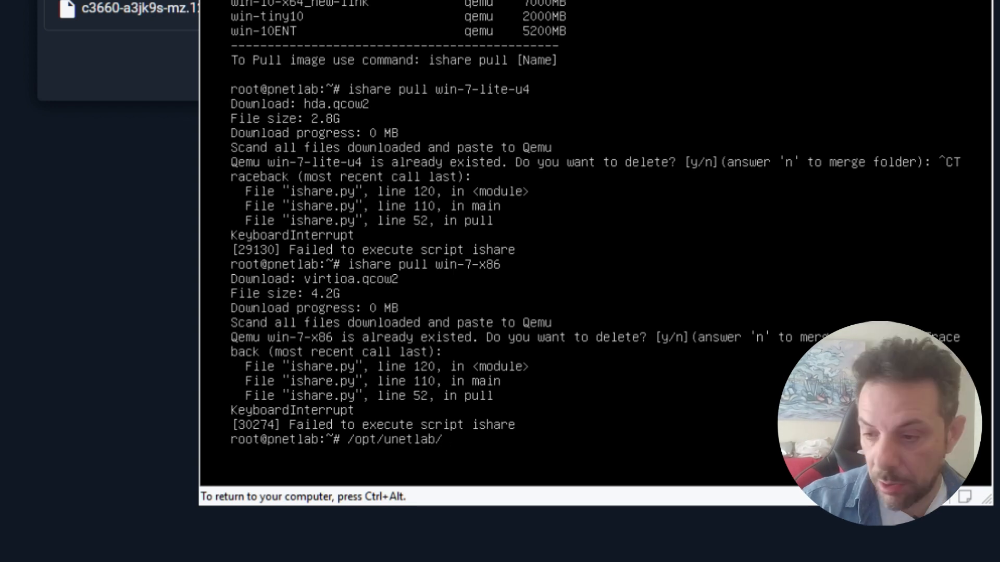
type("wrappers/")
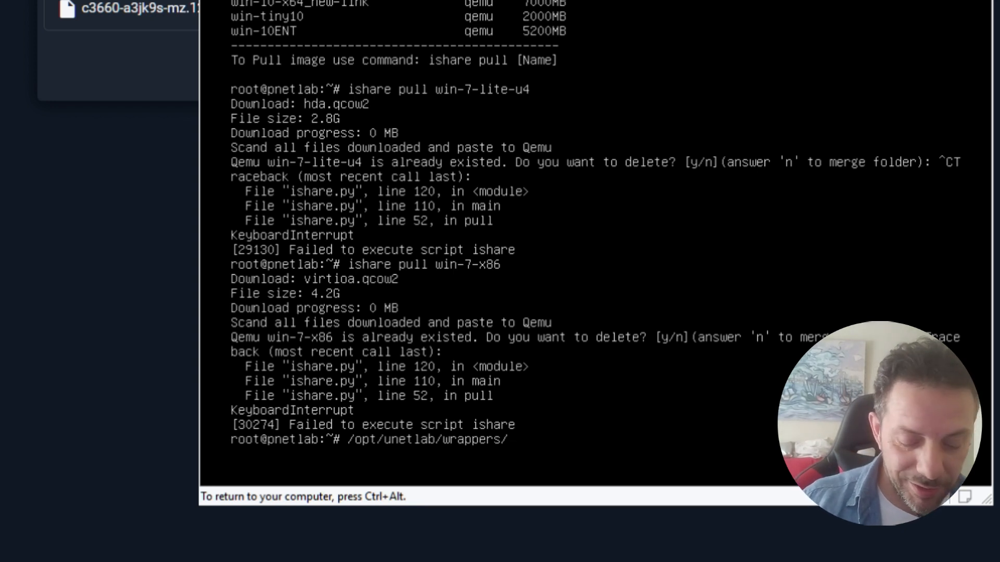
type("unl")
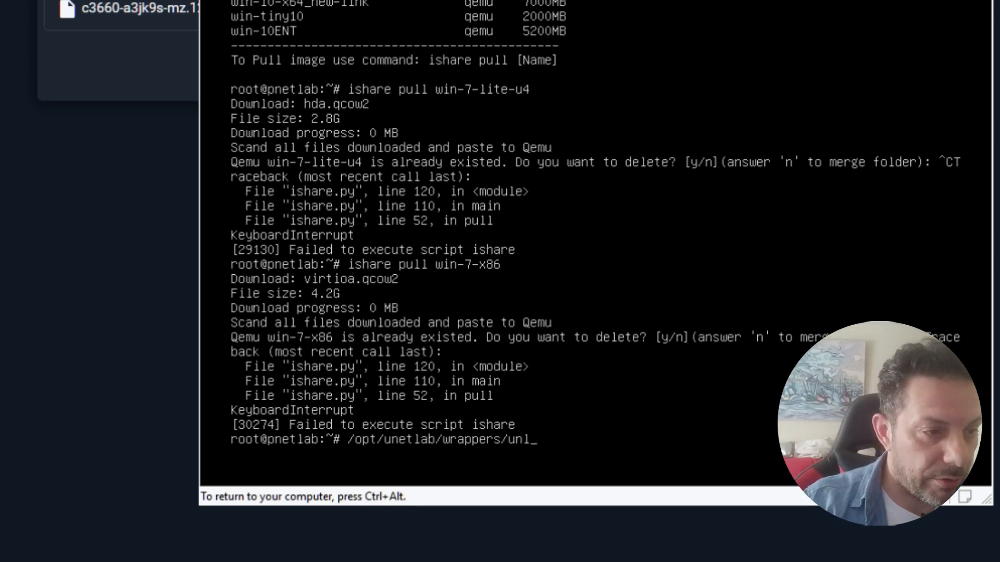
type("wra")
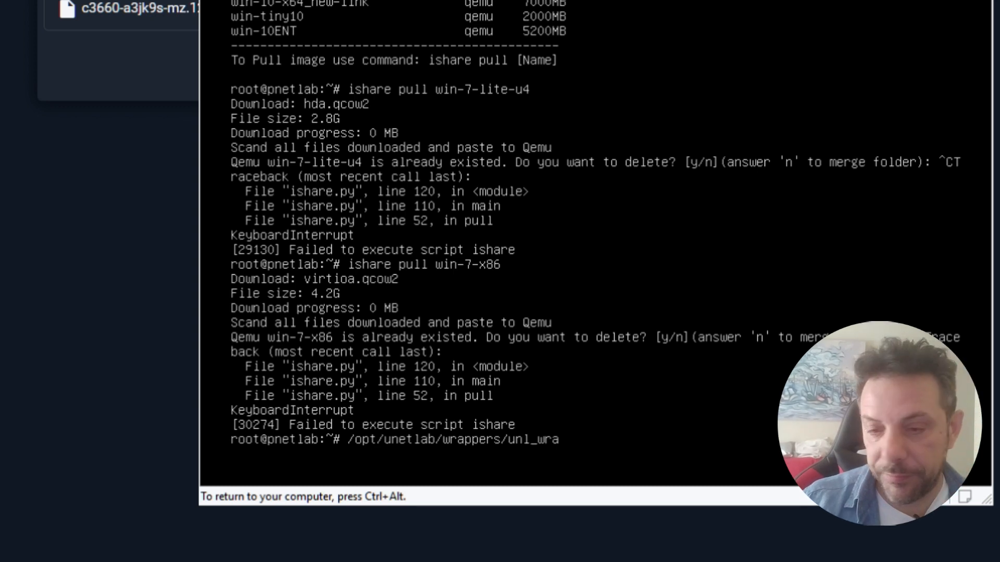
type("pper -a")
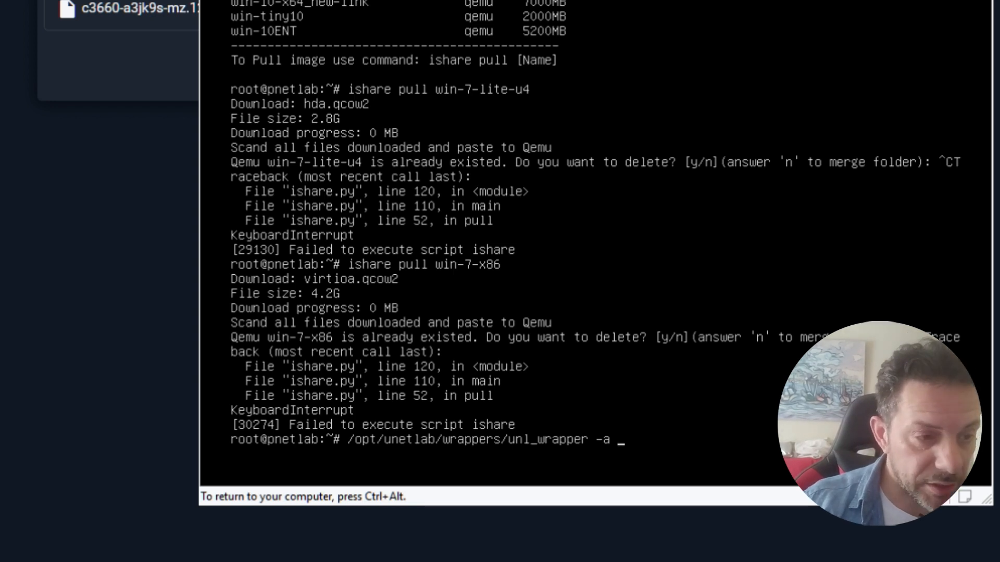
type("fixpermissions")
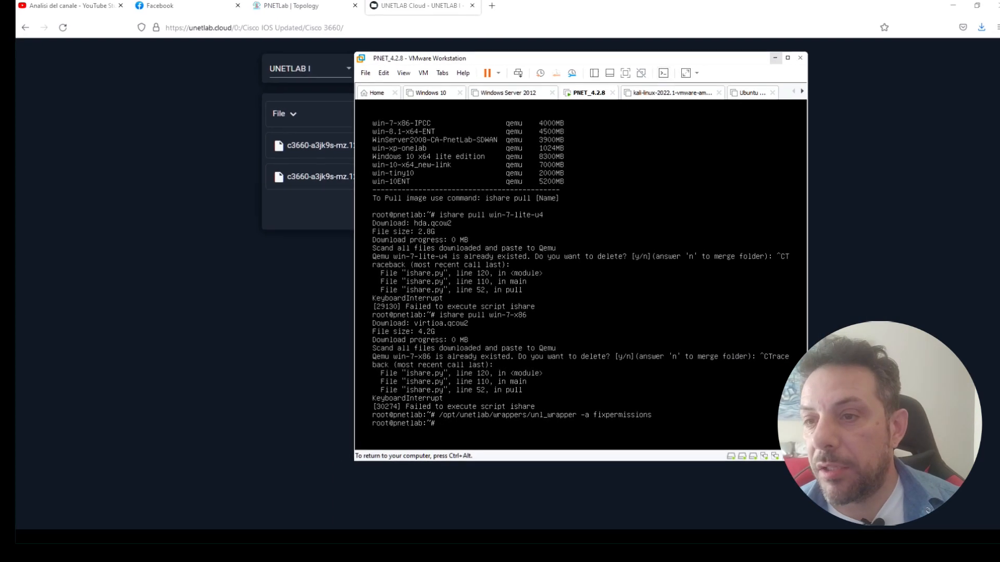
Return to the PNETLab topology and open the add-node Template list.
left_click(291, 7)
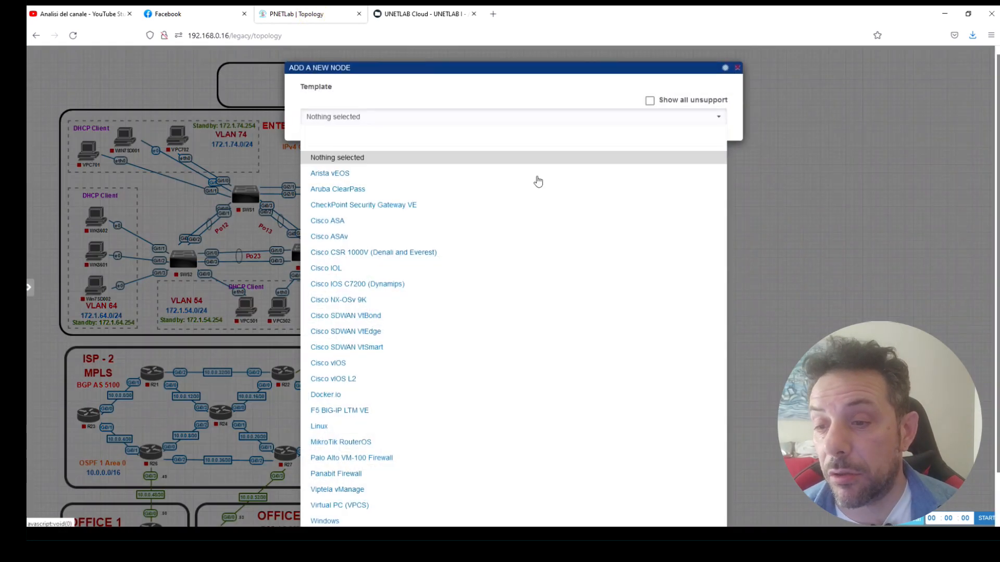
mouse_move(444, 288)
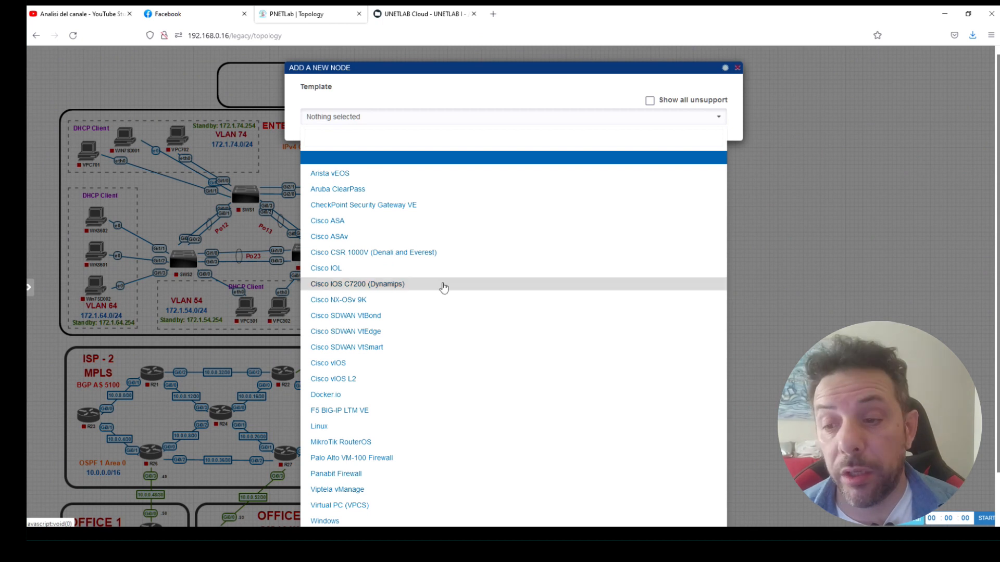
left_click(357, 283)
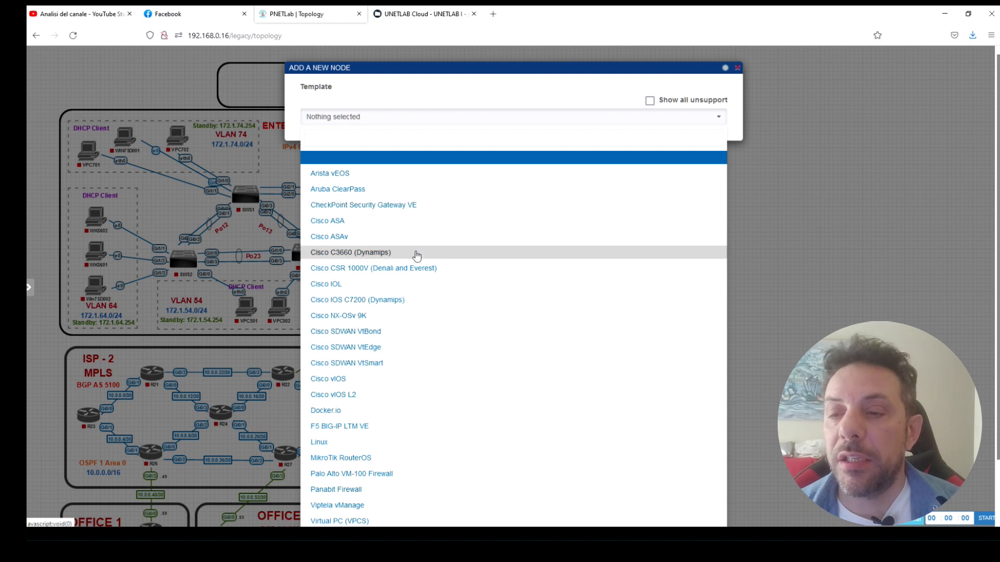
Select the Cisco C3660 (Dynamips) template, confirm the c3660 image is listed, and close the dialog.
left_click(350, 252)
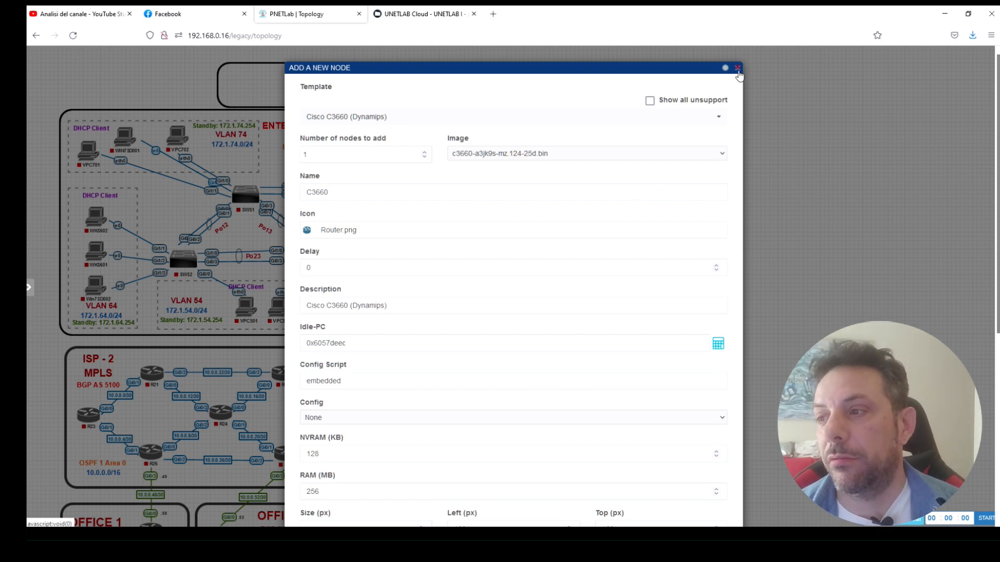
left_click(738, 69)
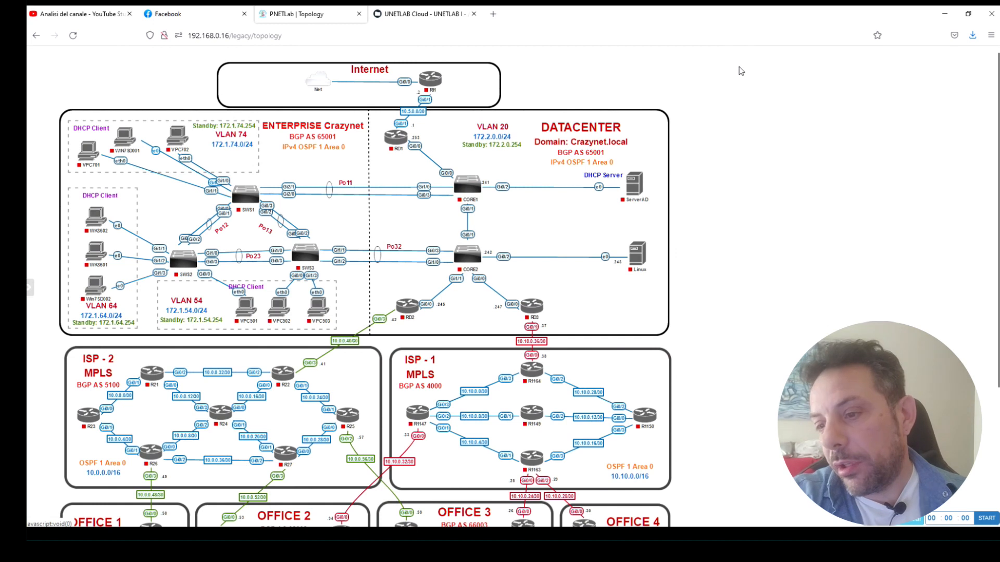